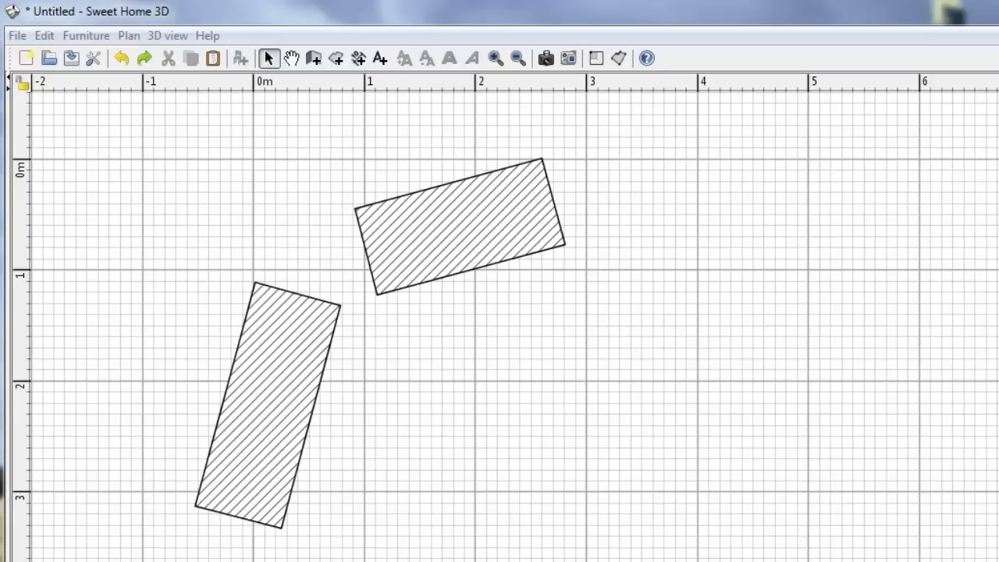
# Select the lower-left 80 cm wall on the plan.
pyautogui.click(282, 381)
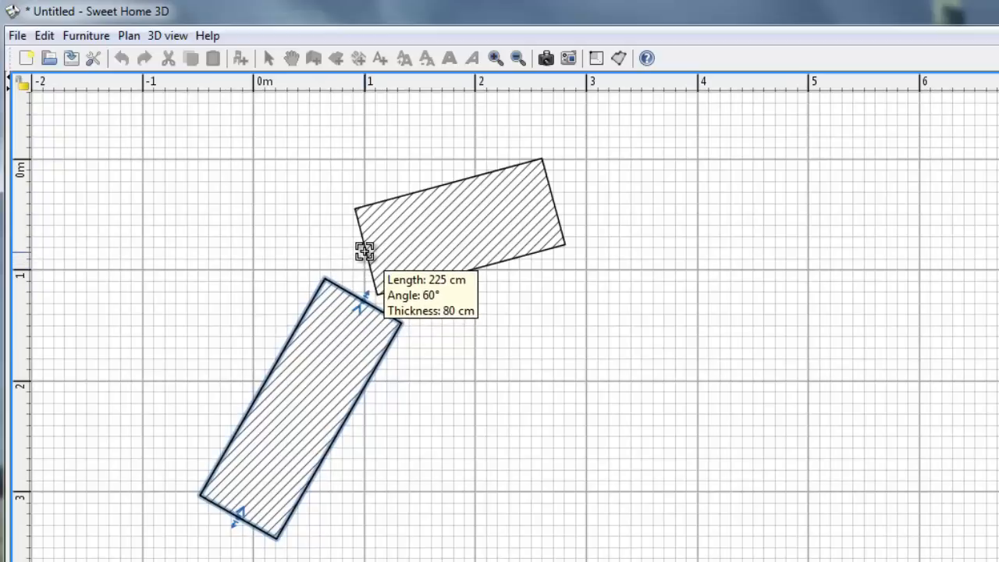
# Stretch the lower wall's top end toward the upper wall.
pyautogui.moveTo(365, 251); pyautogui.dragTo(382, 260)
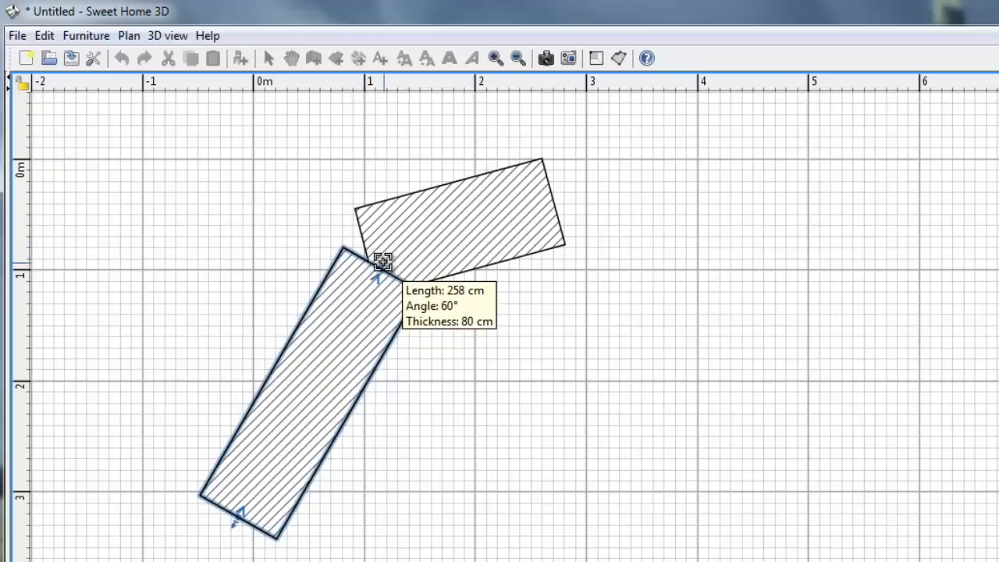
pyautogui.moveTo(382, 260); pyautogui.dragTo(343, 240)
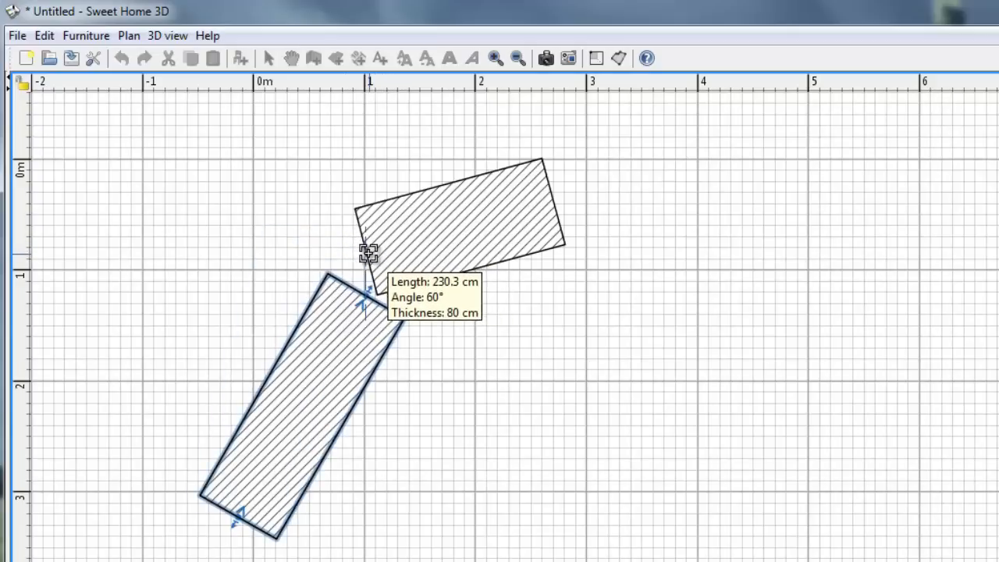
# With magnetism off via Alt, place the lower wall's end on the upper wall's corner.
pyautogui.press('Alt')
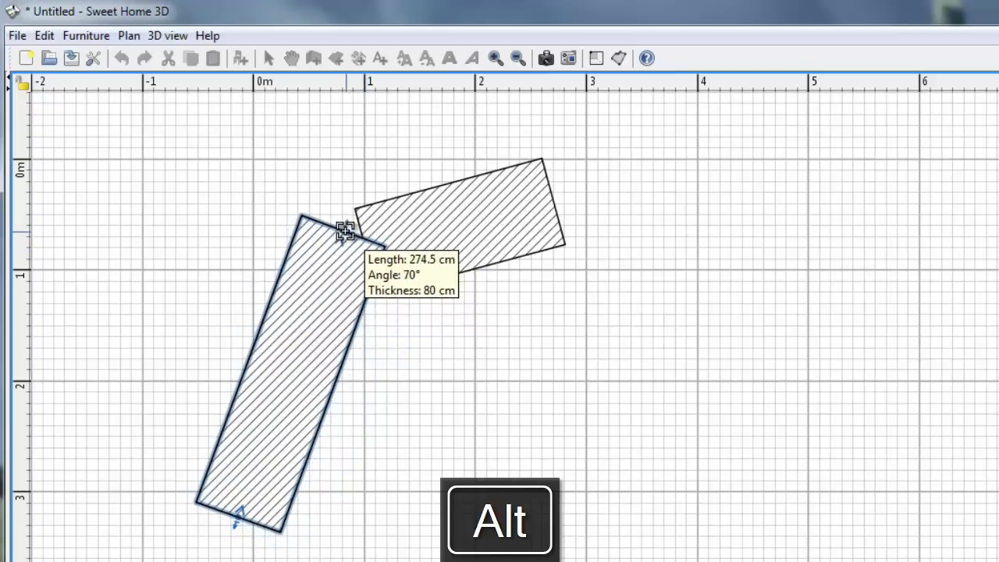
pyautogui.moveTo(346, 230); pyautogui.dragTo(401, 246)
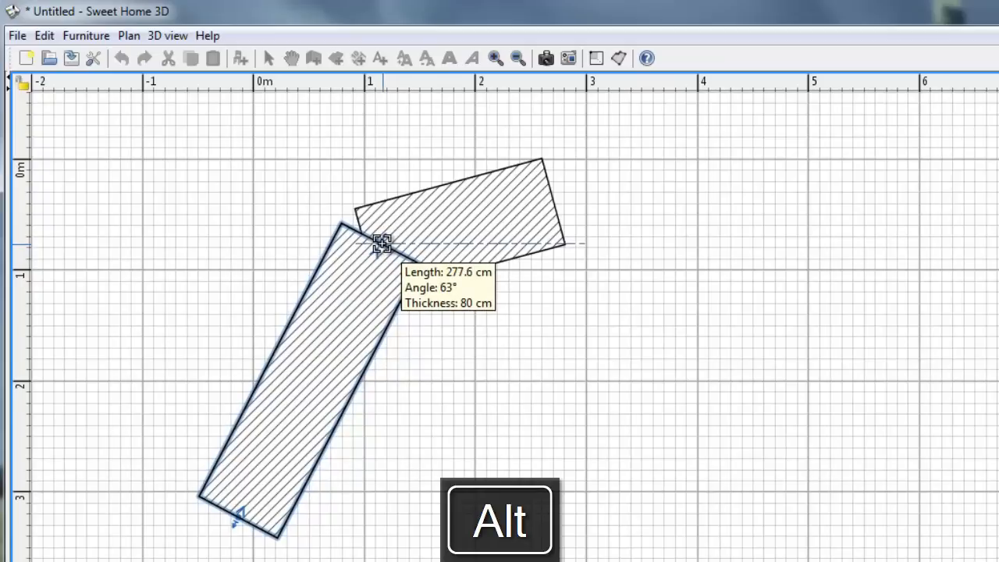
pyautogui.moveTo(382, 242); pyautogui.dragTo(380, 253)
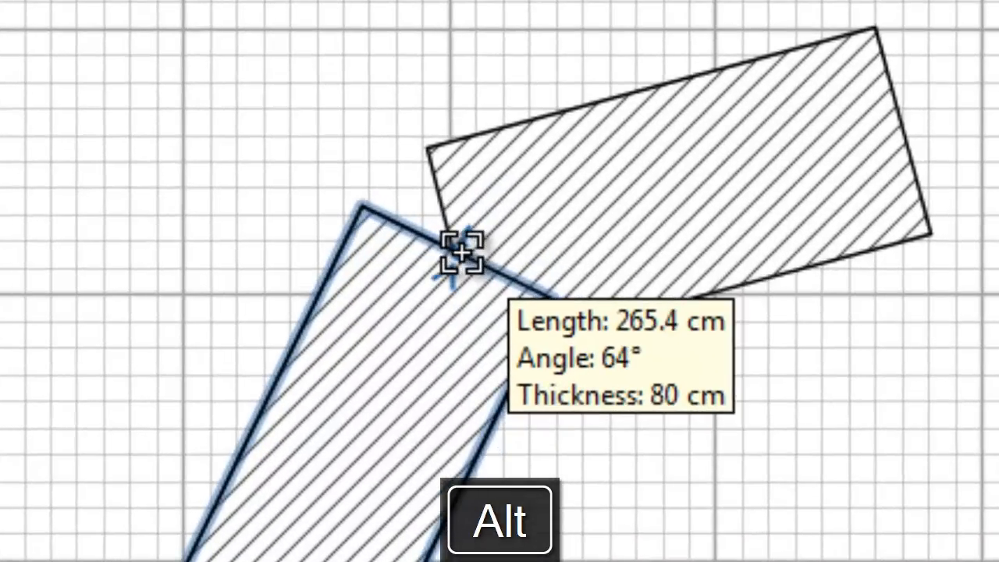
pyautogui.moveTo(461, 254); pyautogui.dragTo(455, 242)
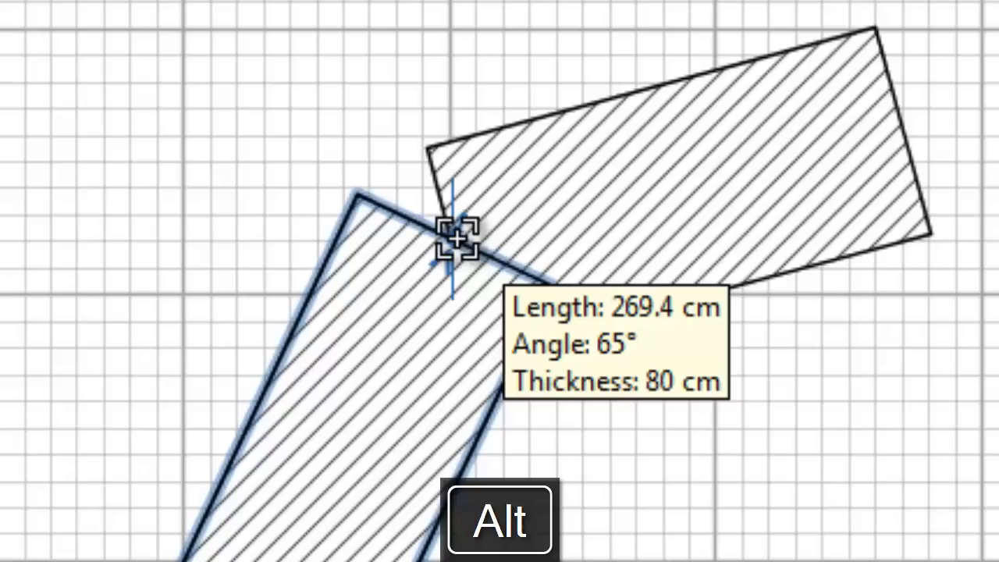
pyautogui.moveTo(459, 240); pyautogui.dragTo(459, 252)
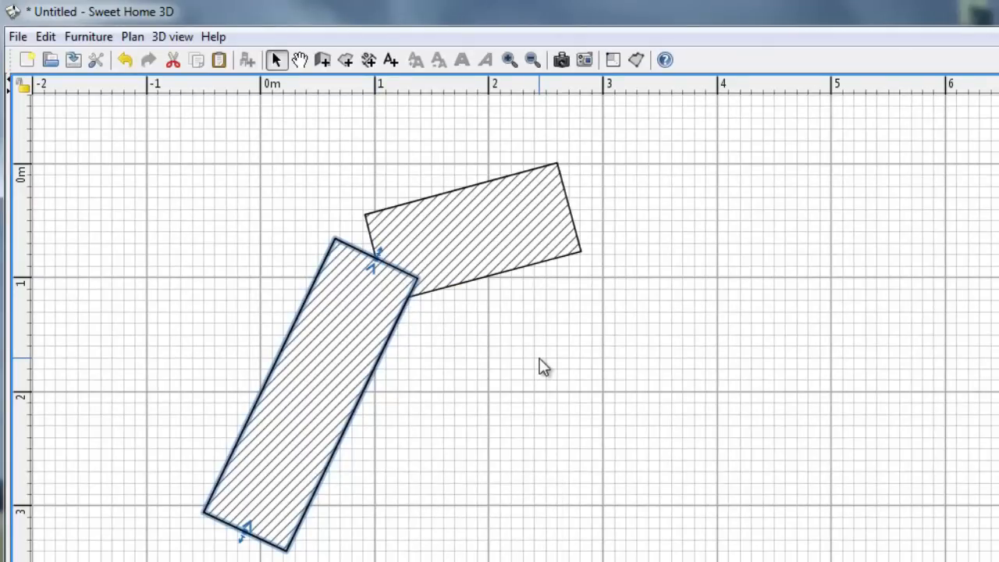
pyautogui.moveTo(377, 256)
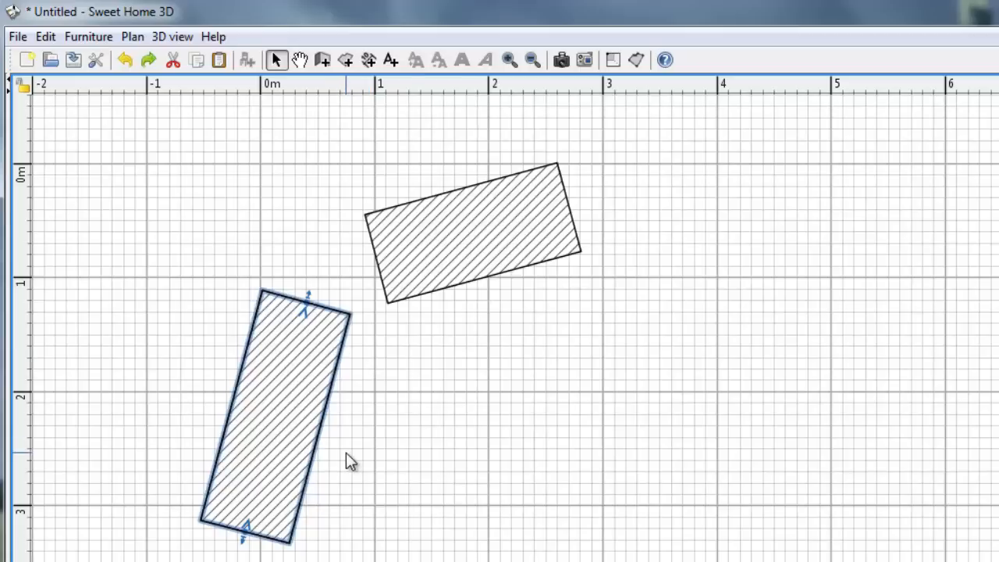
pyautogui.moveTo(315, 349)
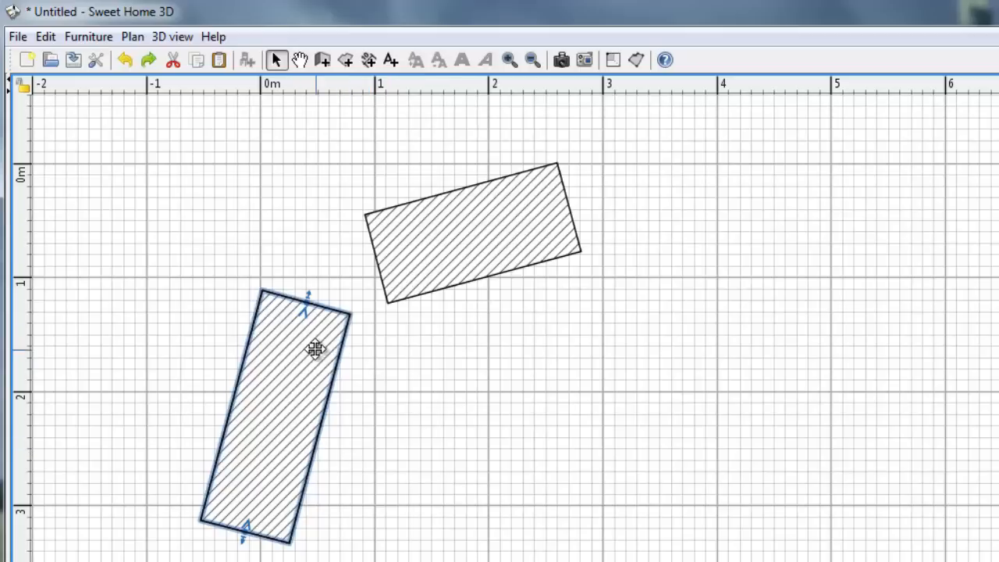
# Select the restored lower wall after undoing its extension.
pyautogui.click(472, 239)
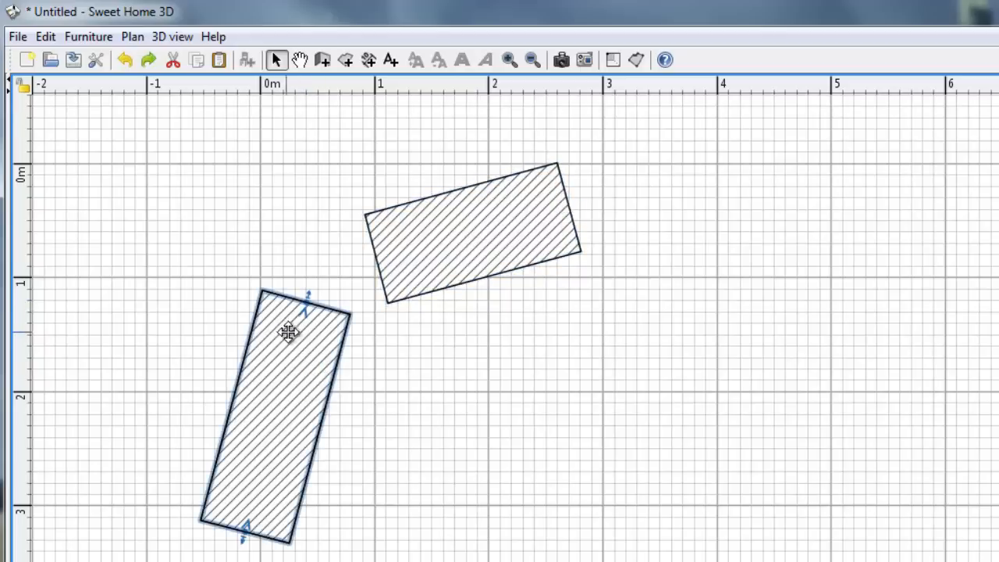
pyautogui.moveTo(246, 370)
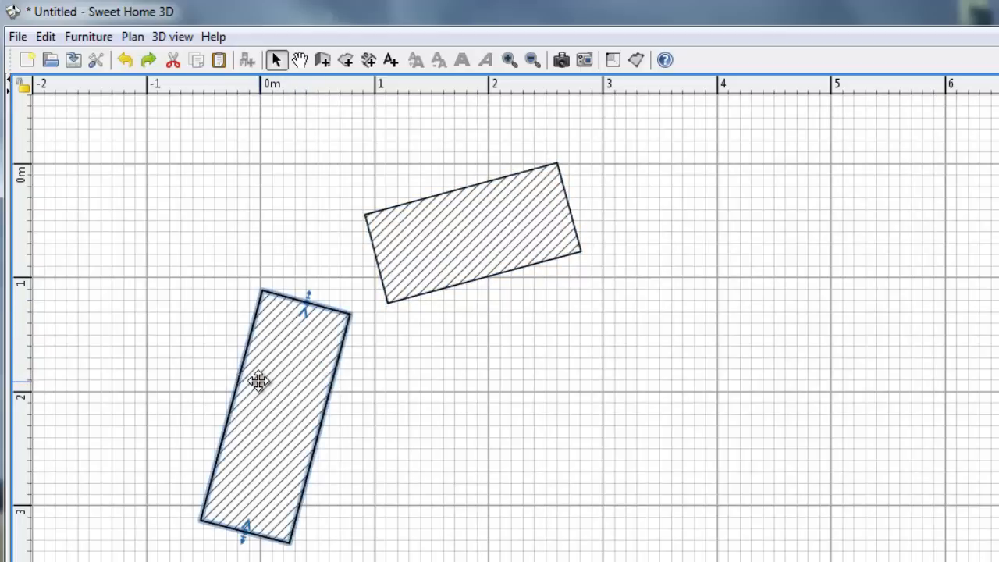
# Delete the lower wall and redraw it ending at the upper wall's corner.
pyautogui.press('Delete')
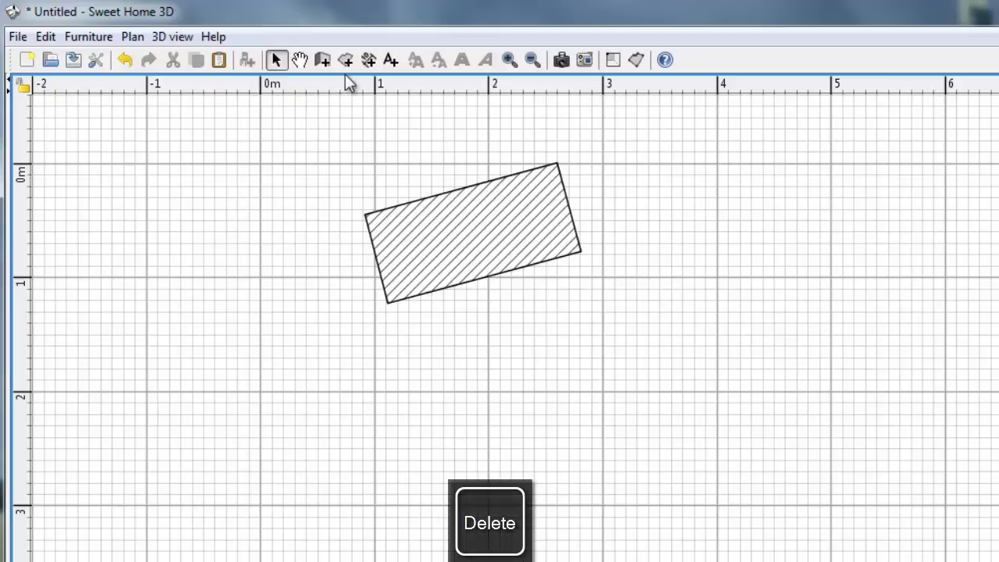
pyautogui.moveTo(322, 60)
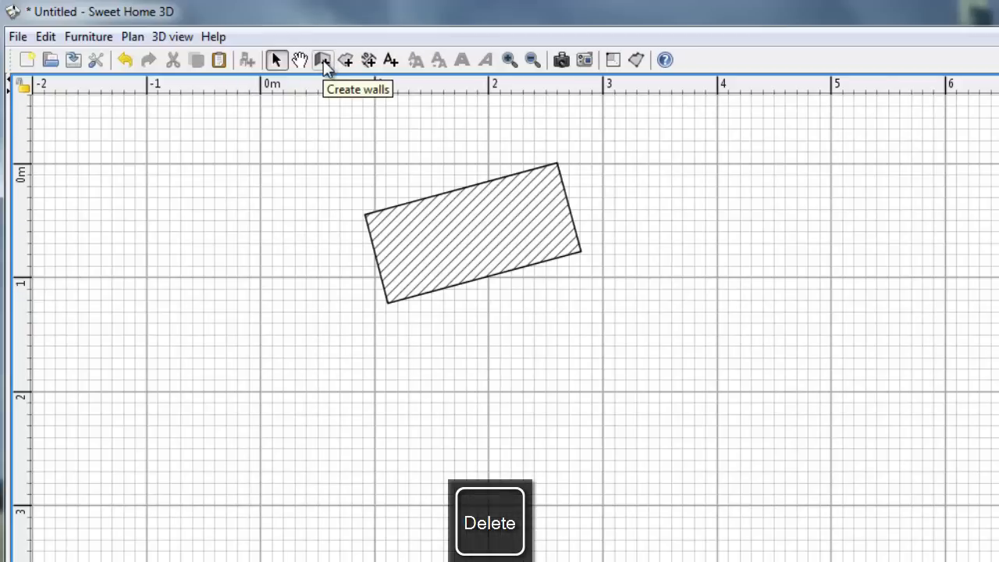
pyautogui.click(322, 60)
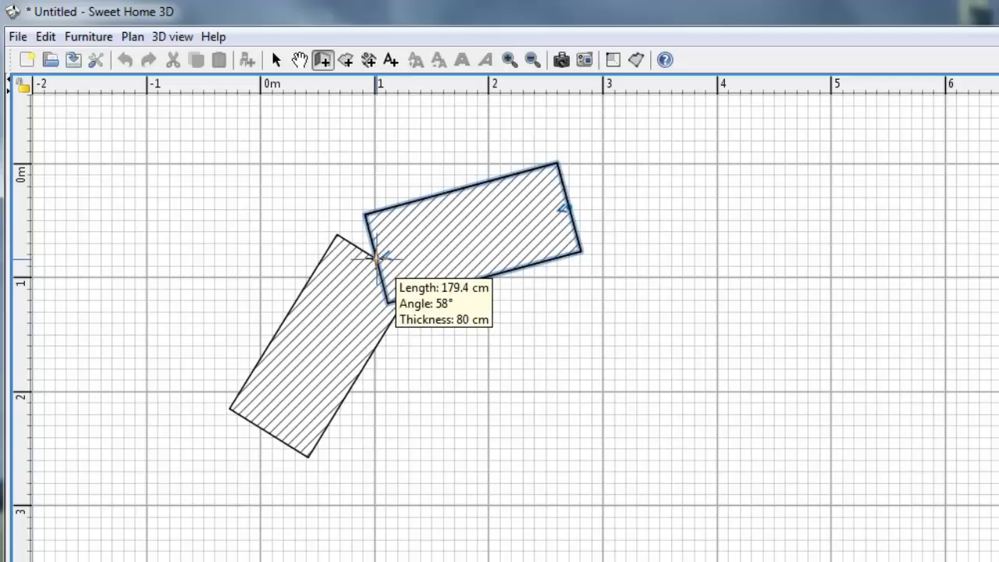
pyautogui.doubleClick(377, 257)
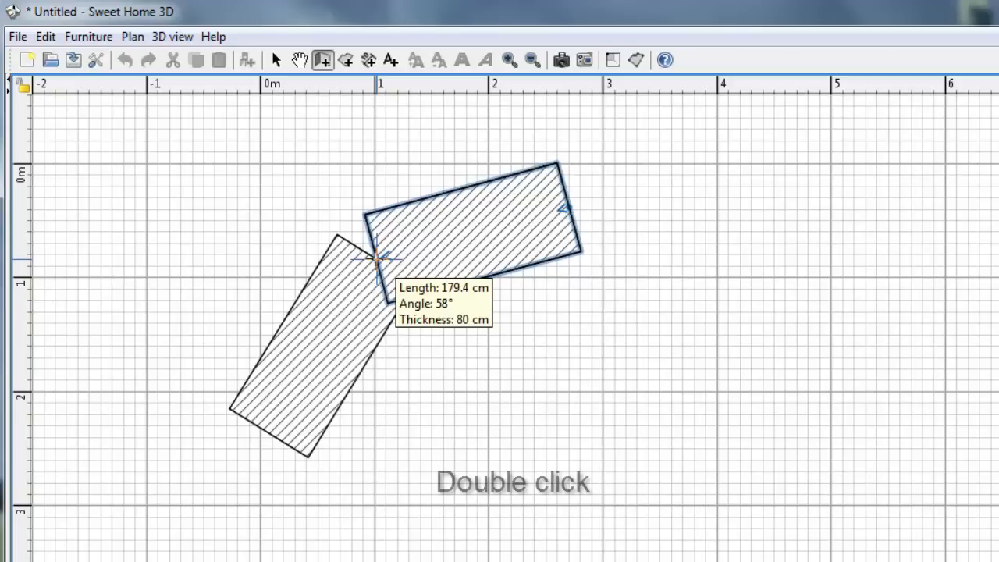
pyautogui.doubleClick(376, 257)
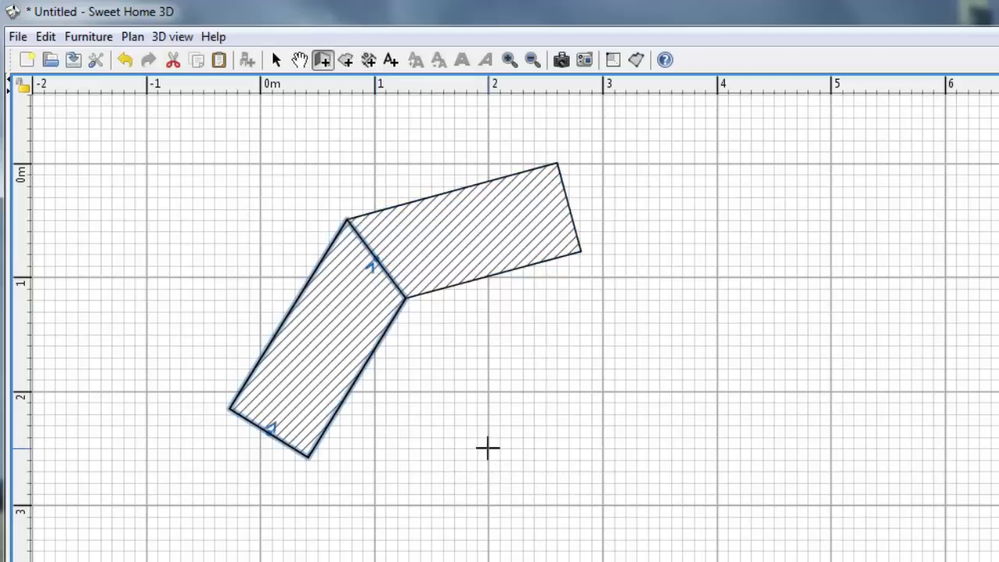
# Drag the shared corner to test the joint, then revert to two separate walls.
pyautogui.click(275, 60)
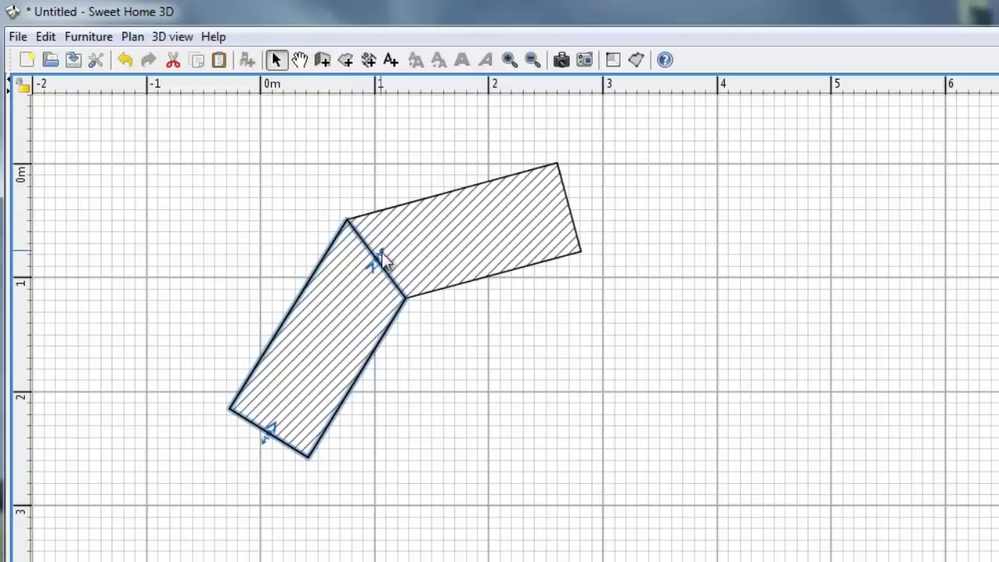
pyautogui.moveTo(382, 266); pyautogui.dragTo(394, 296)
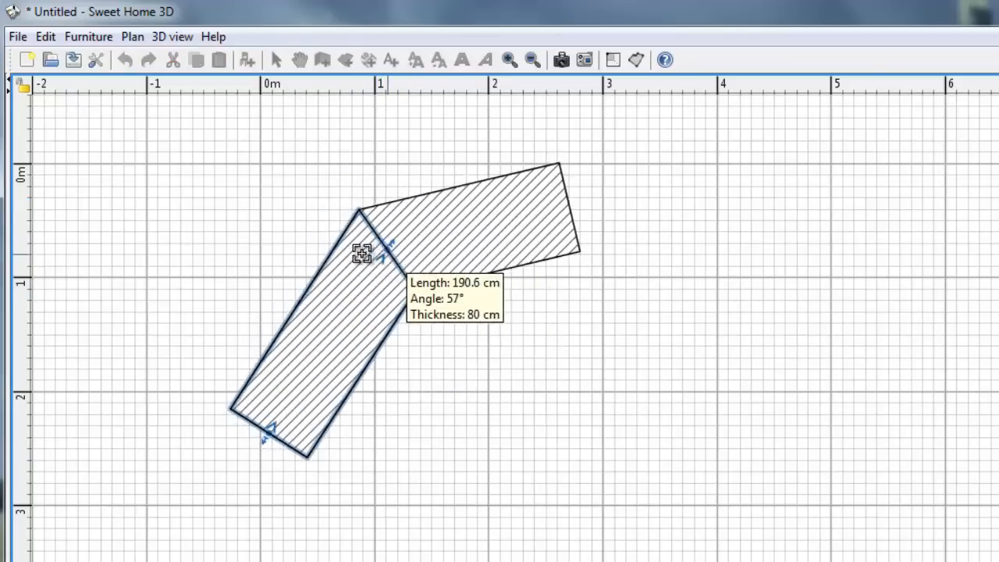
pyautogui.click(124, 60)
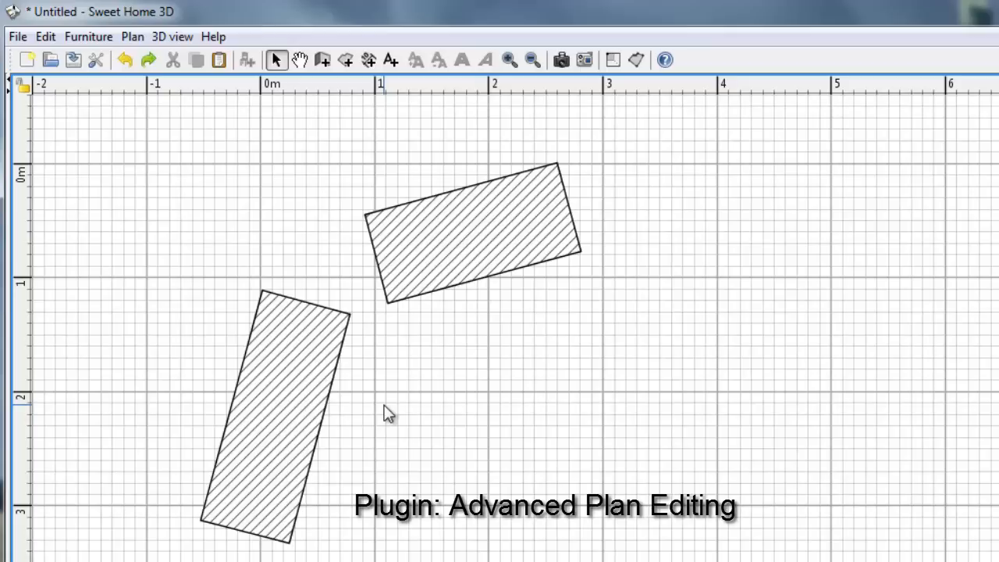
pyautogui.moveTo(390, 413)
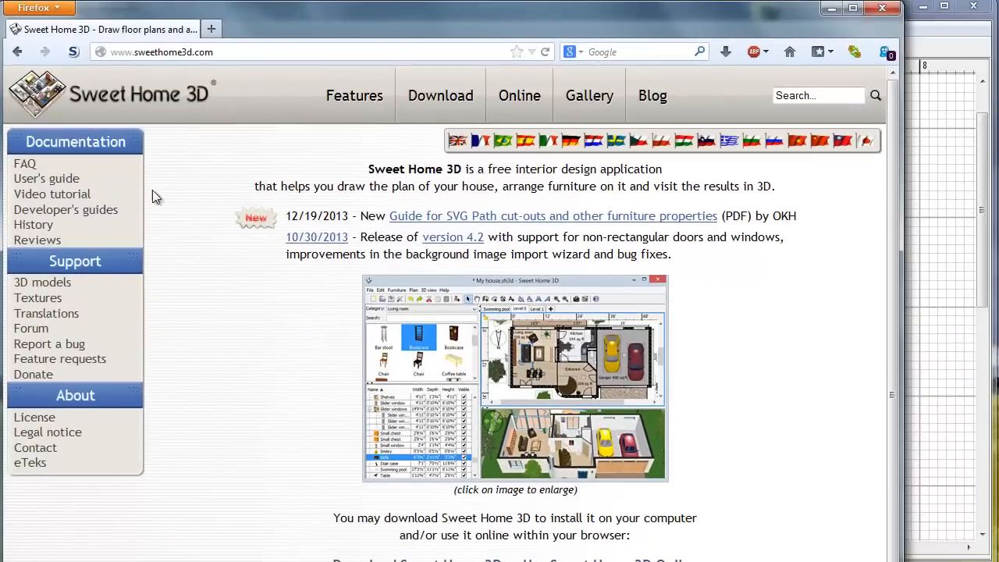
pyautogui.moveTo(197, 99)
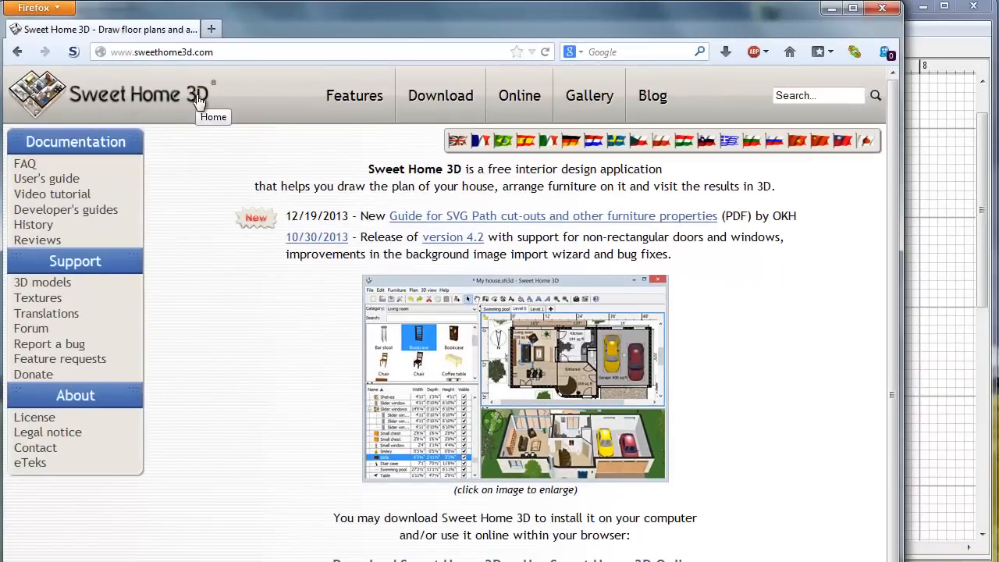
# Search sweethome3d.com for 'plugin' and open the Advanced plan editing result.
pyautogui.click(817, 95)
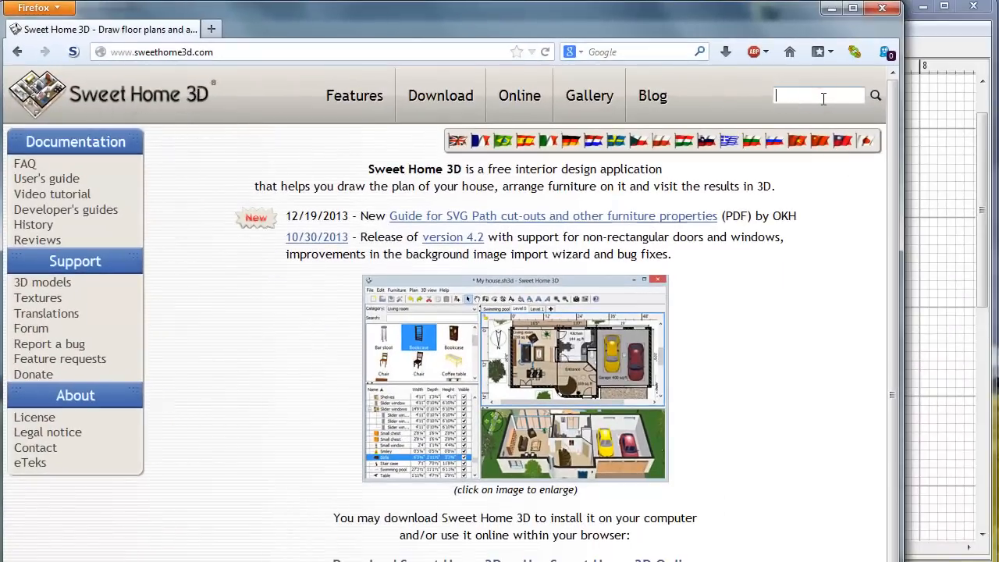
pyautogui.write('plugin')
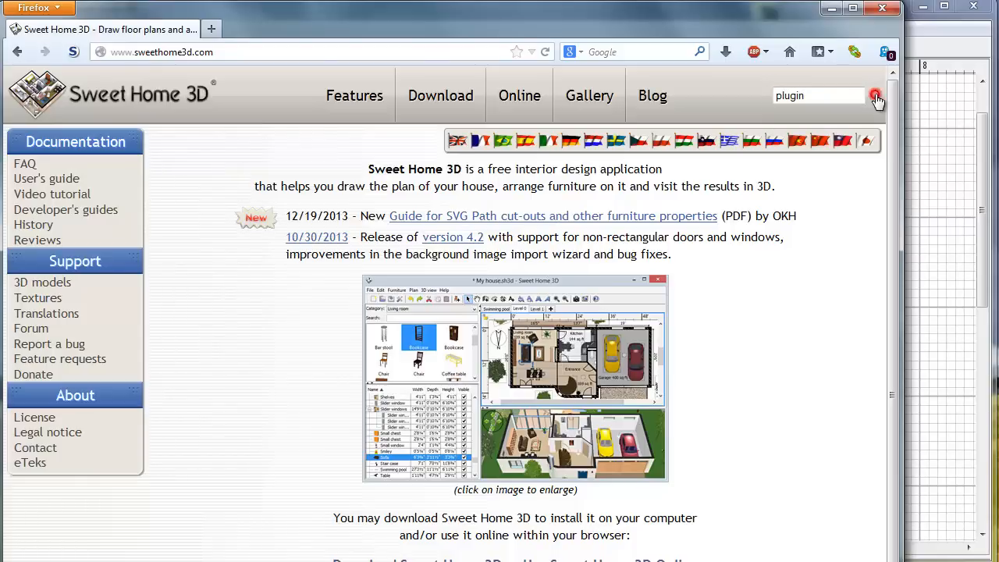
pyautogui.click(877, 95)
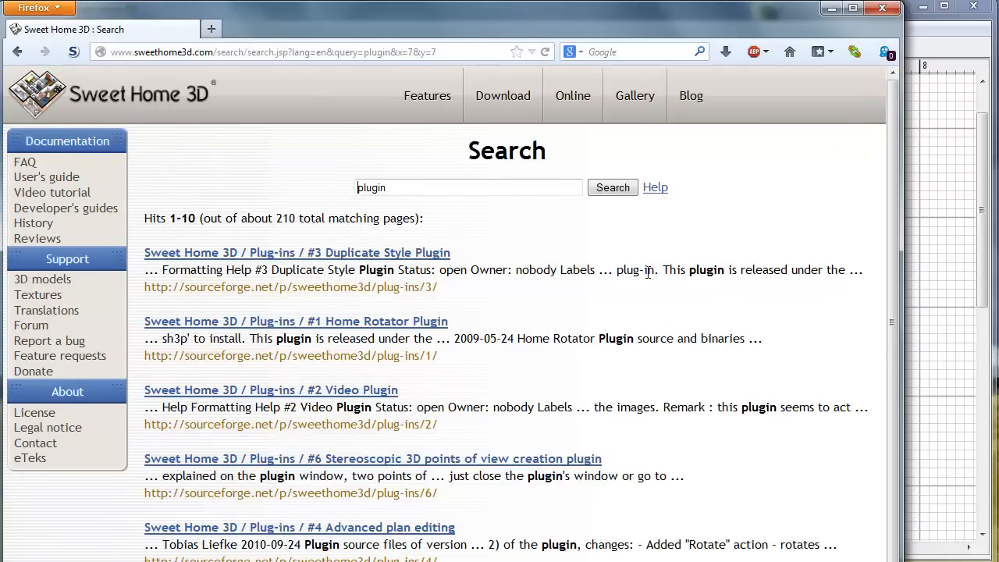
pyautogui.scroll(-3)
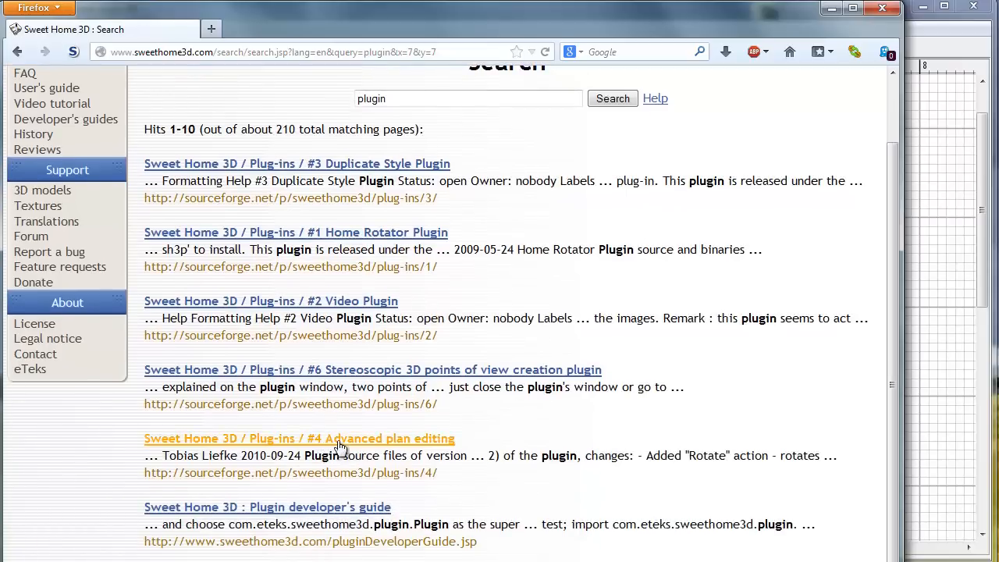
pyautogui.moveTo(410, 449)
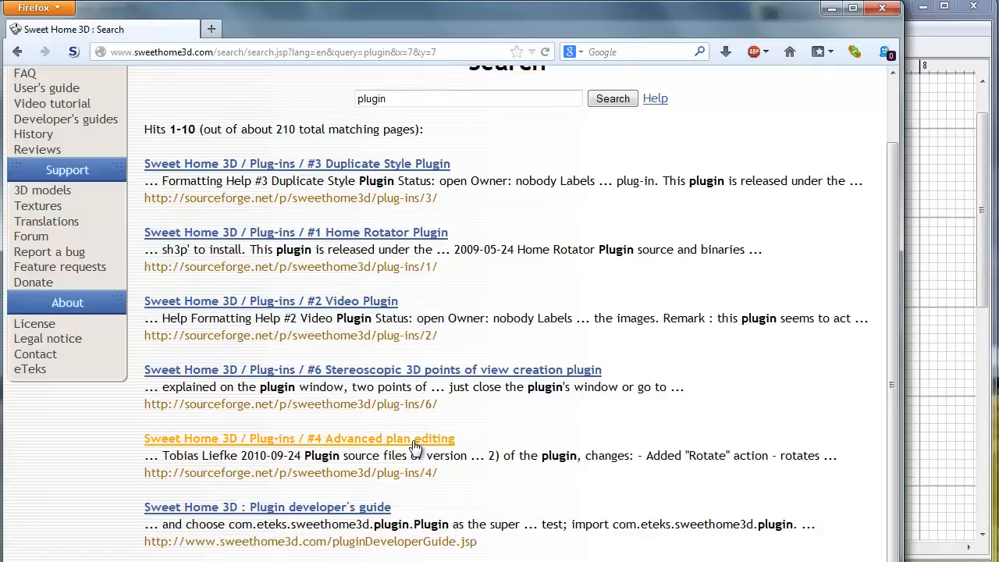
pyautogui.click(299, 438)
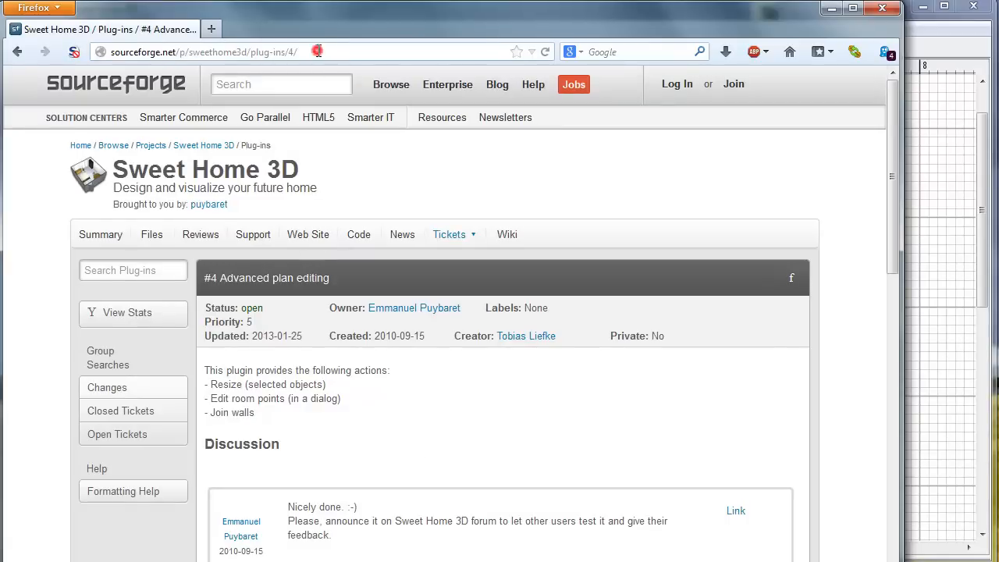
pyautogui.click(320, 52)
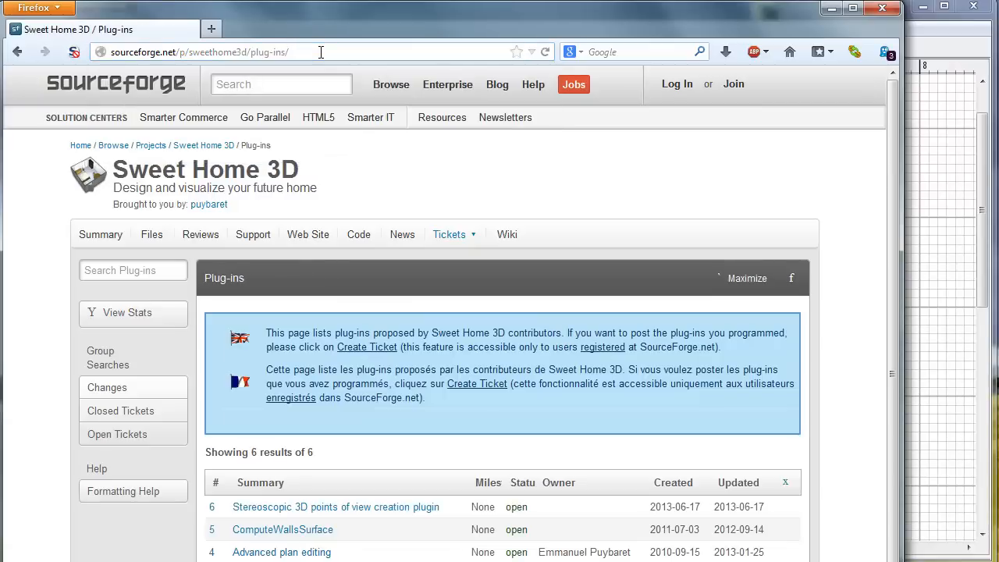
pyautogui.scroll(-3)
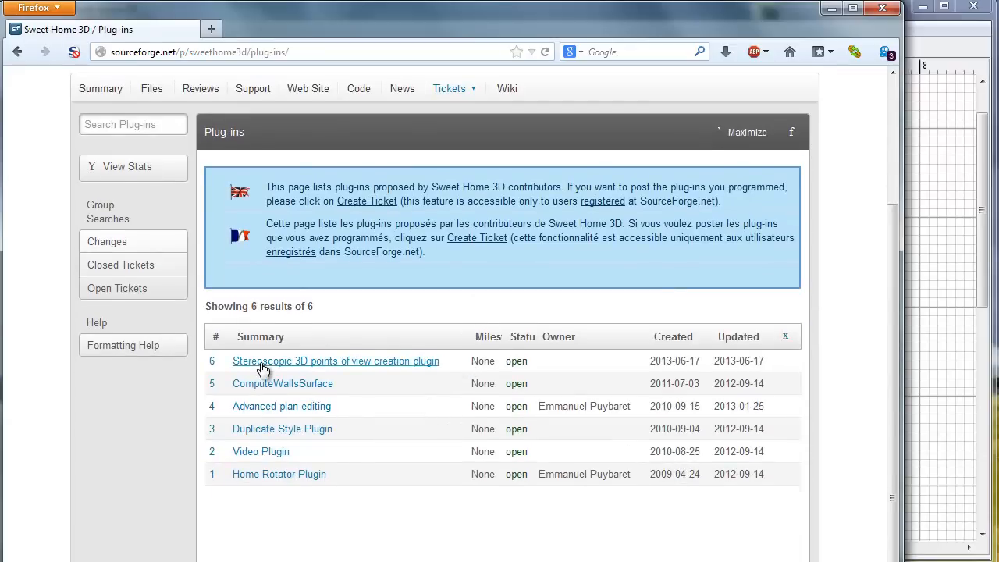
pyautogui.moveTo(297, 415)
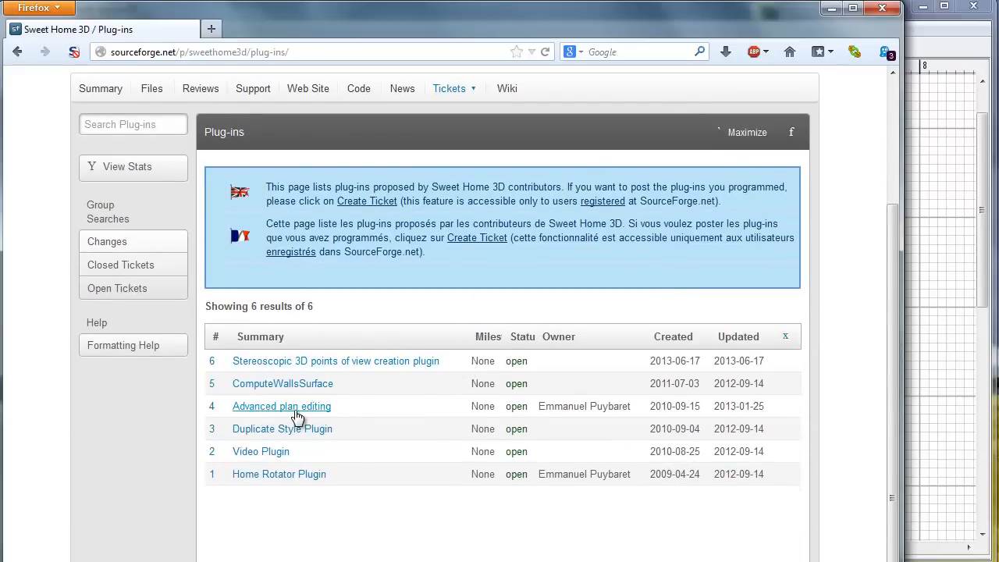
pyautogui.moveTo(318, 411)
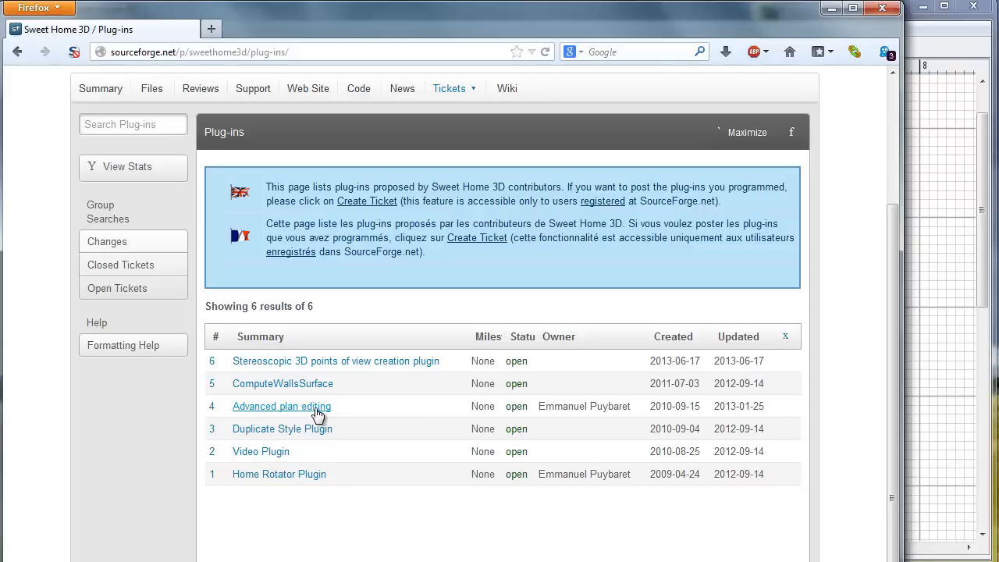
pyautogui.click(281, 406)
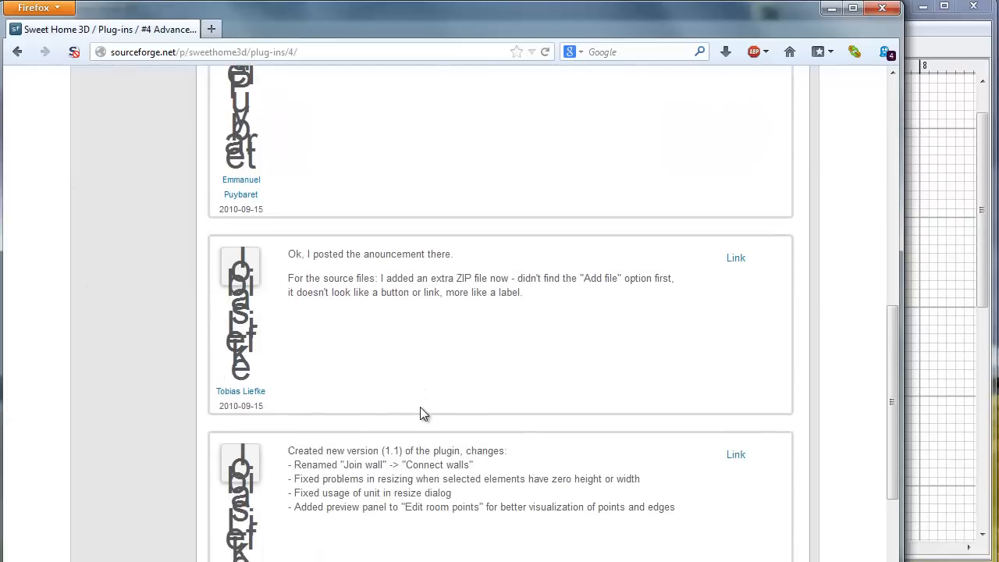
pyautogui.scroll(-3)
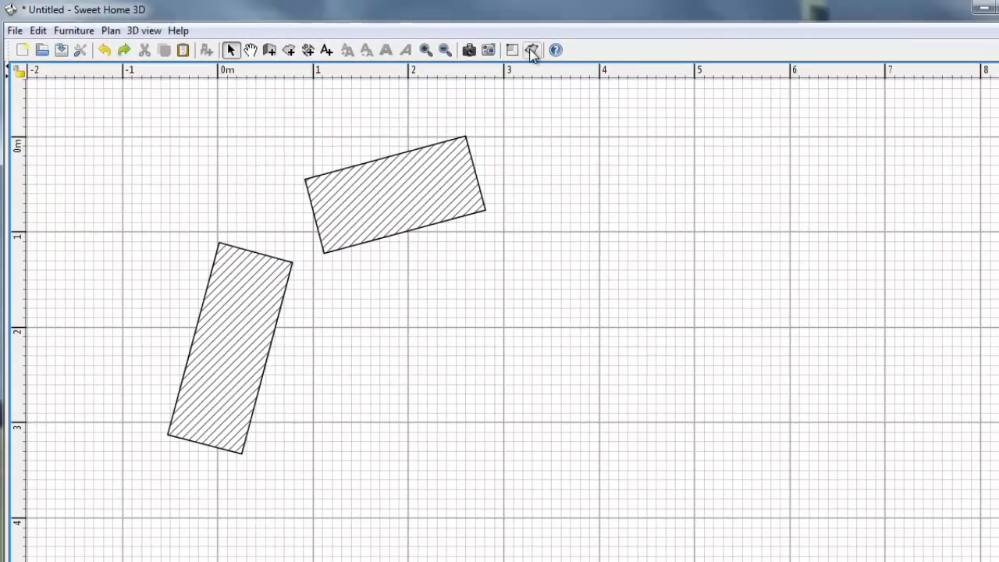
pyautogui.click(110, 30)
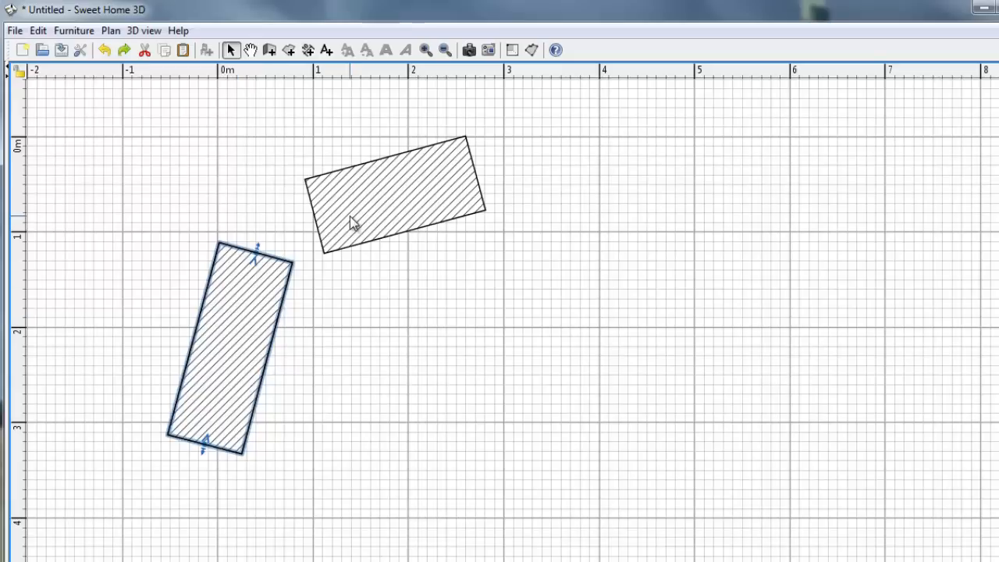
pyautogui.click(358, 222)
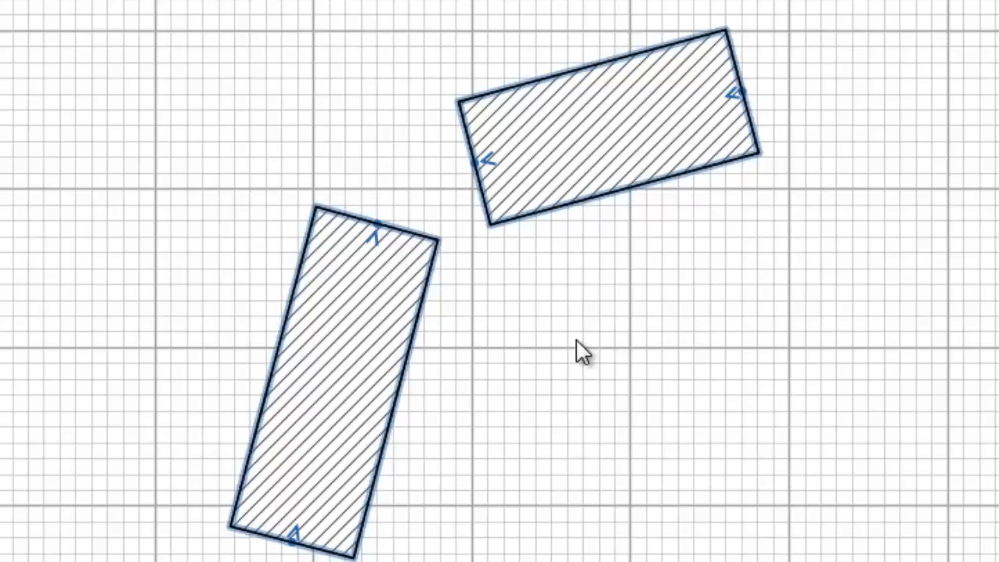
pyautogui.moveTo(293, 531)
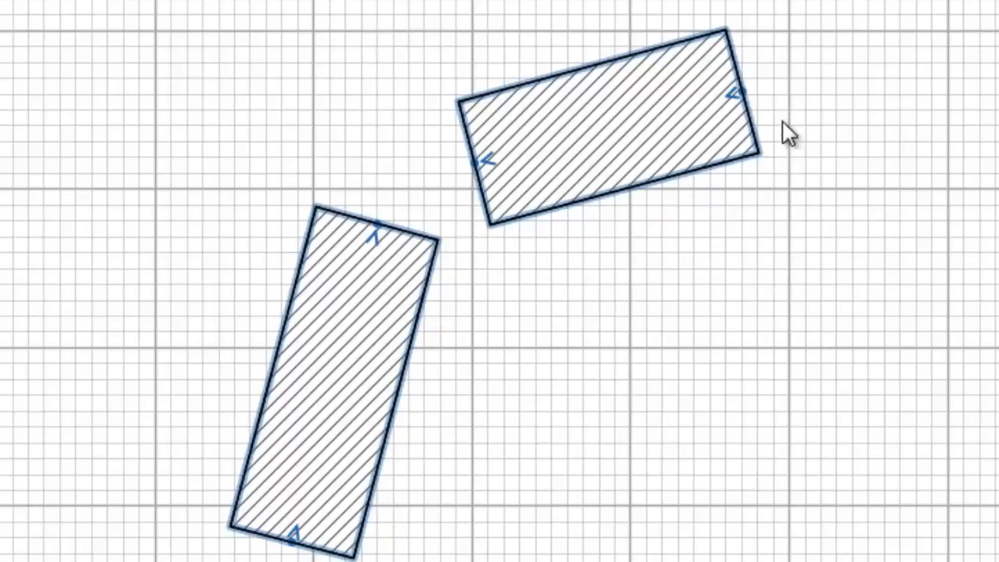
pyautogui.moveTo(583, 358)
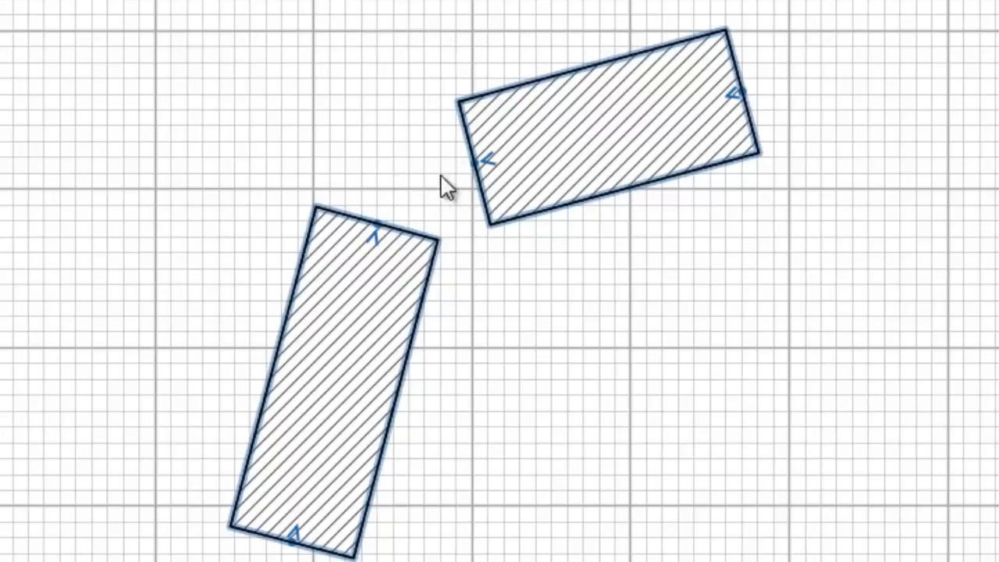
pyautogui.moveTo(421, 204)
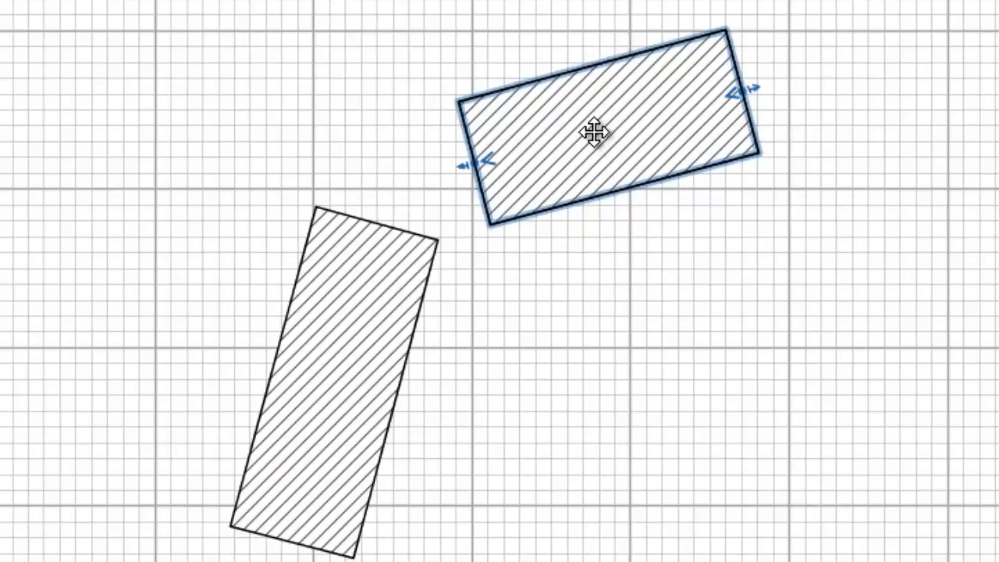
# Reverse the upper wall's direction from its context menu.
pyautogui.rightClick(597, 140)
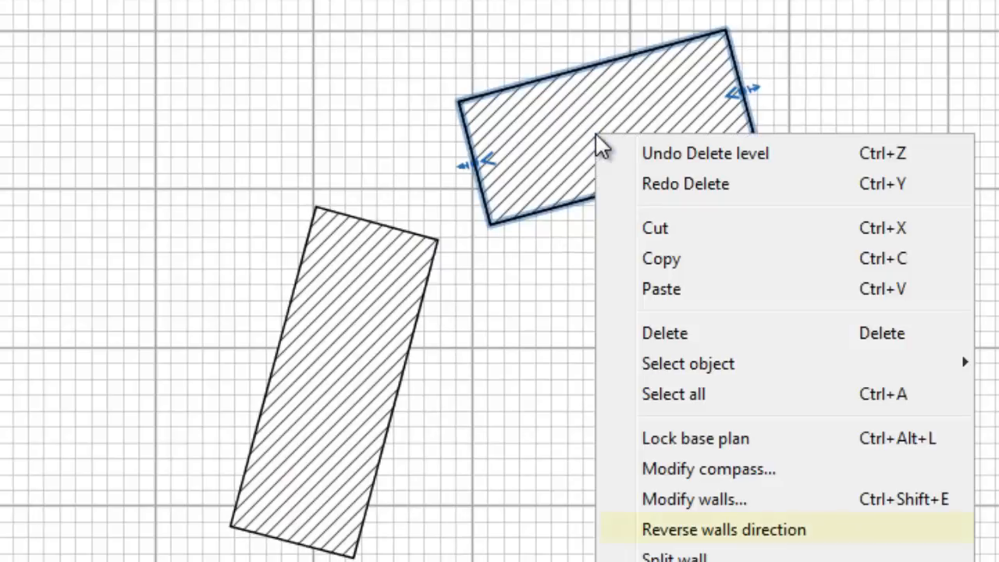
pyautogui.moveTo(589, 441)
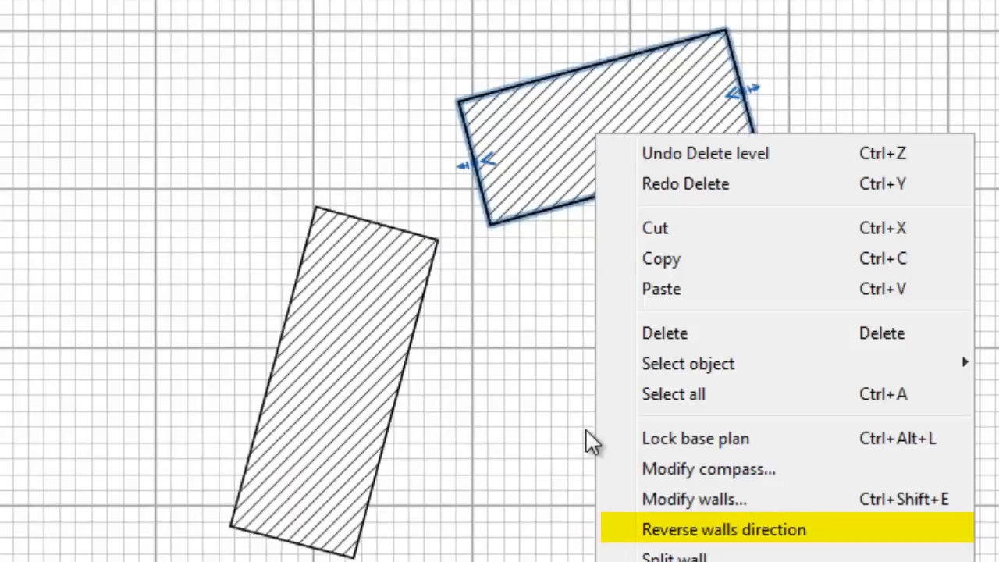
pyautogui.moveTo(694, 534)
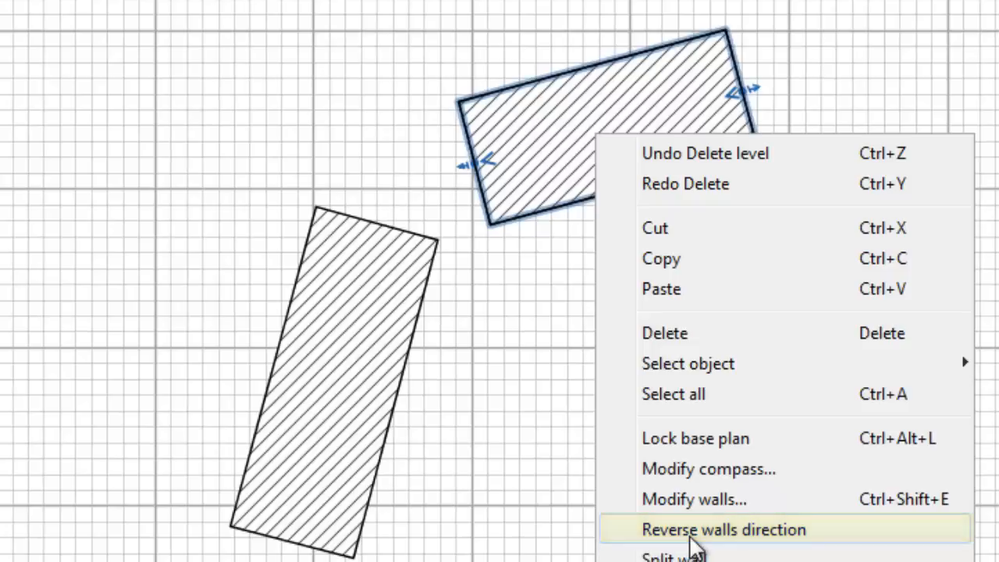
pyautogui.click(722, 529)
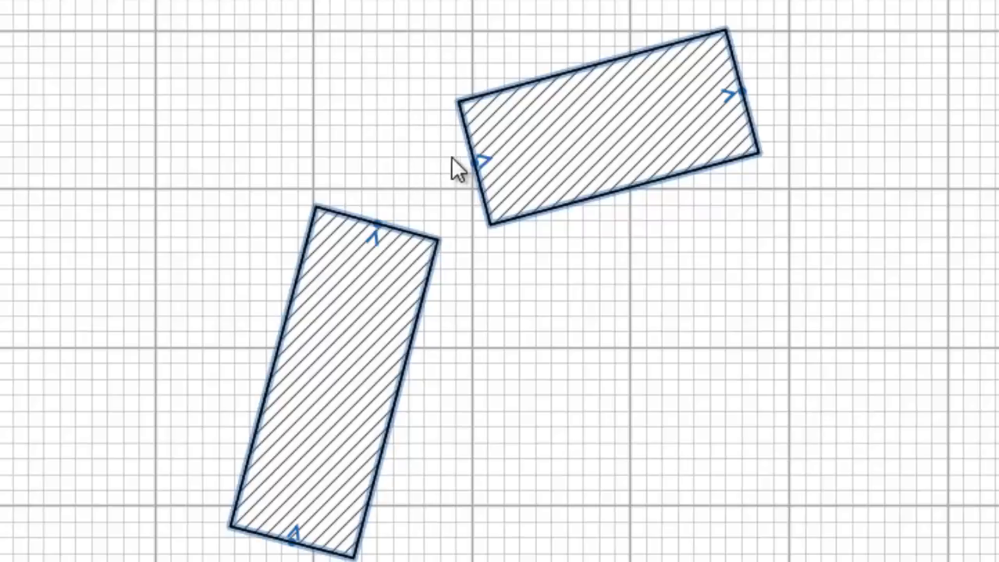
pyautogui.moveTo(468, 164)
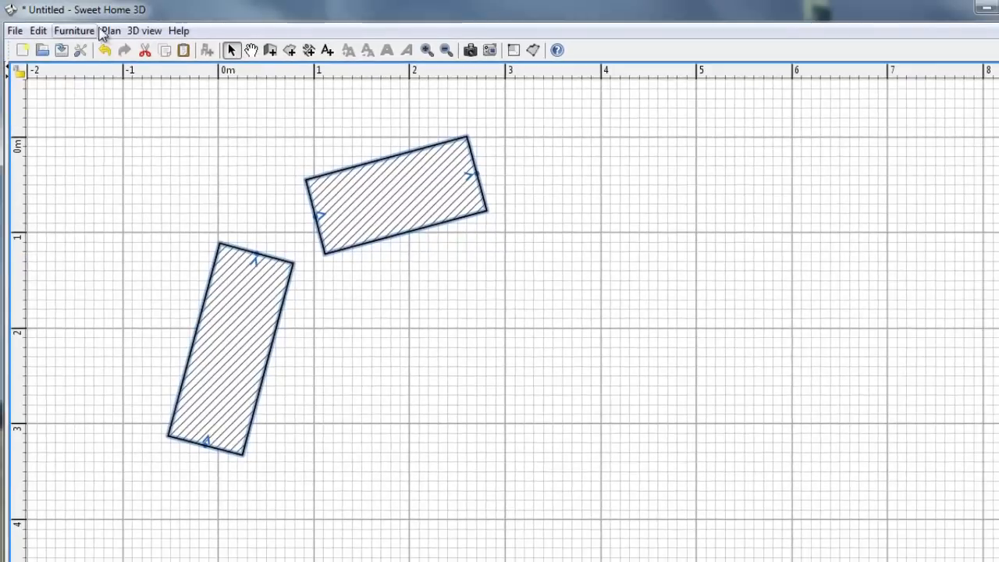
# Connect the two selected walls from the Plan menu, then adjust their shared corner.
pyautogui.click(110, 31)
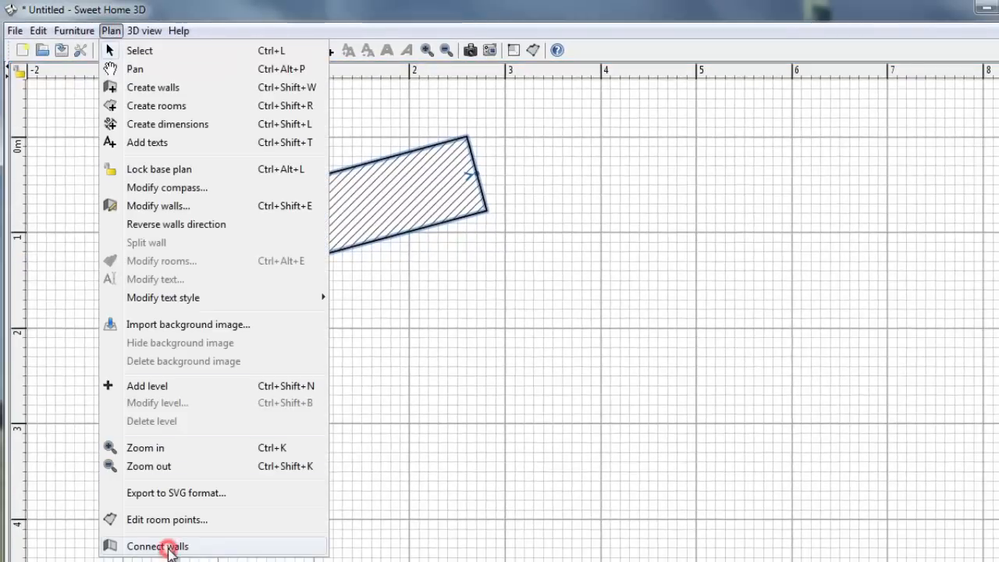
pyautogui.click(158, 546)
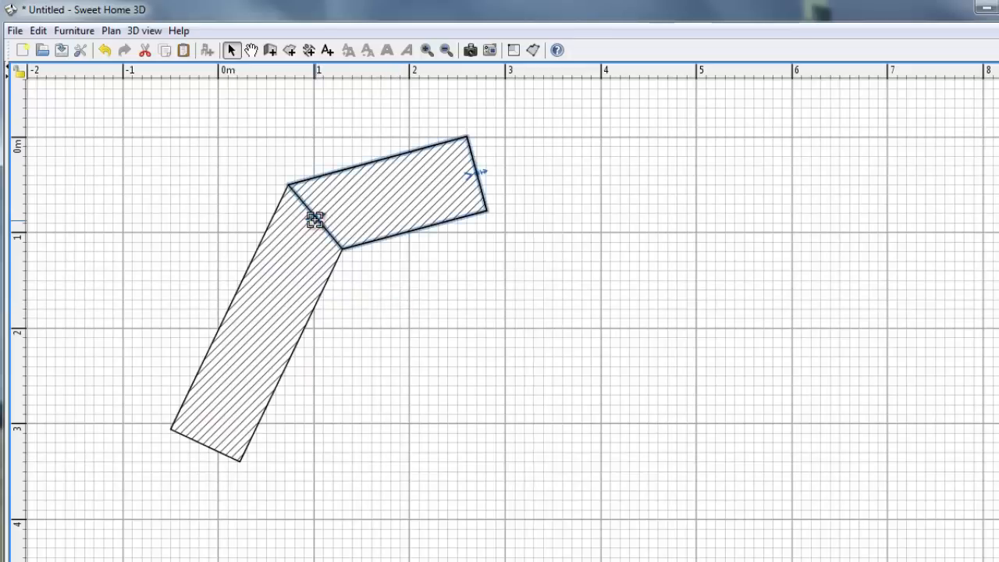
pyautogui.moveTo(314, 219); pyautogui.dragTo(298, 206)
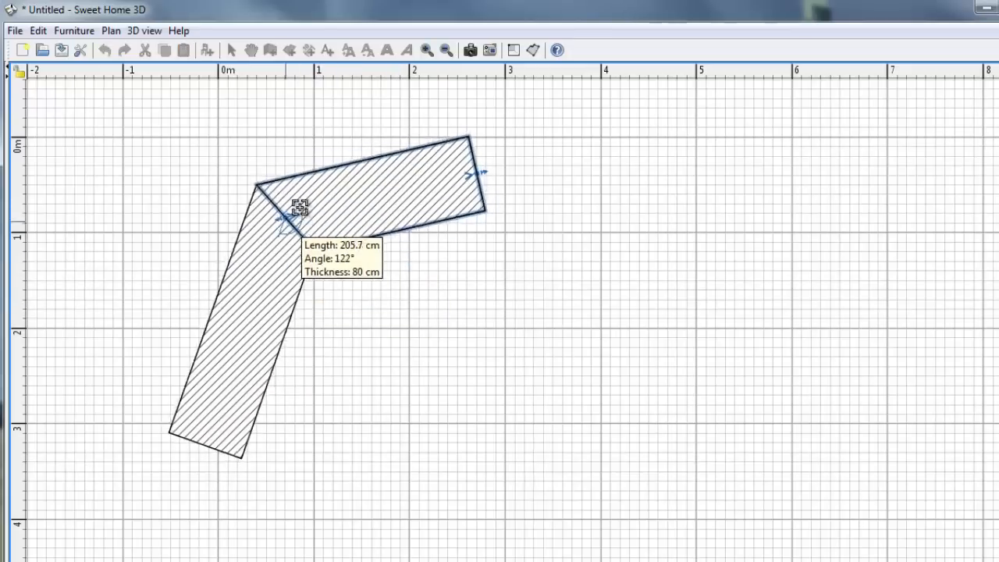